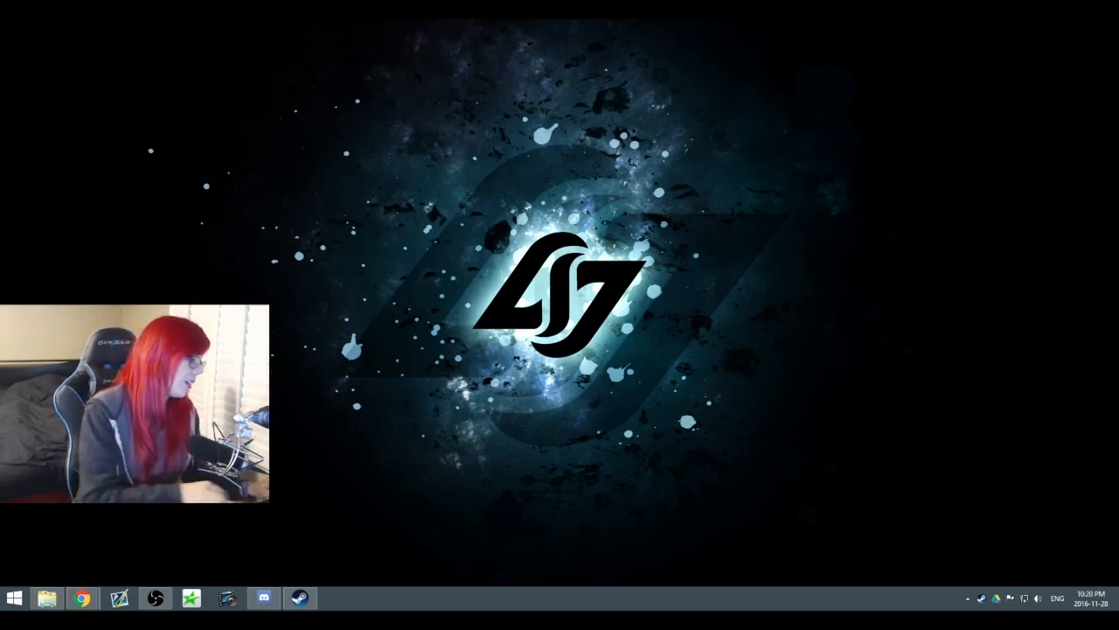
Search 'control panel' from the Start screen and launch Control Panel from the results.
left_click(14, 598)
type("mouse")
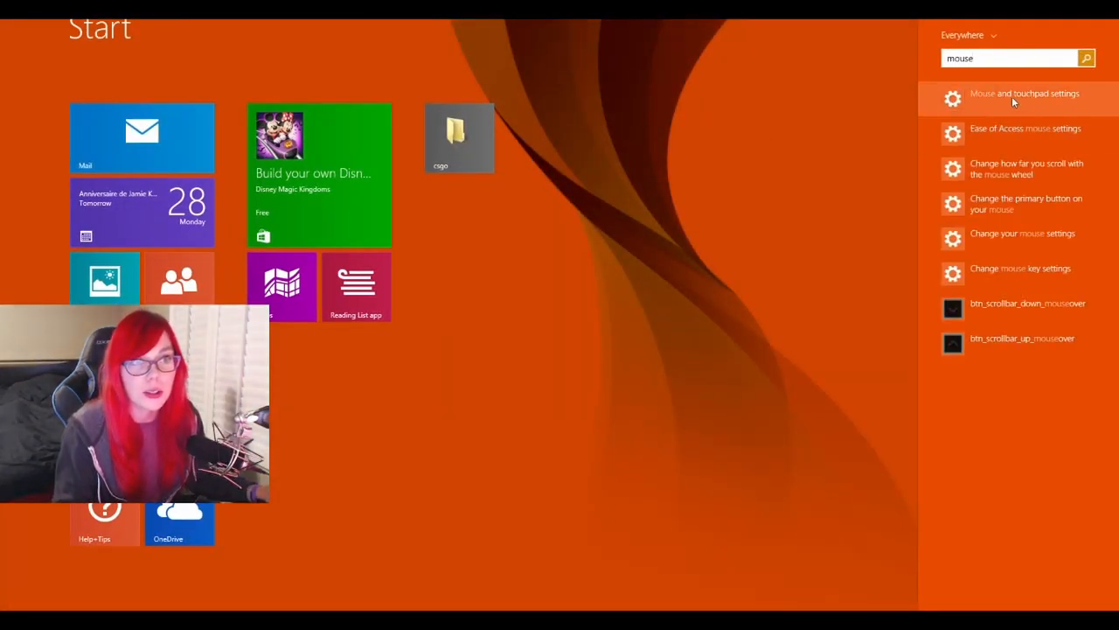
left_click(1025, 95)
type("control")
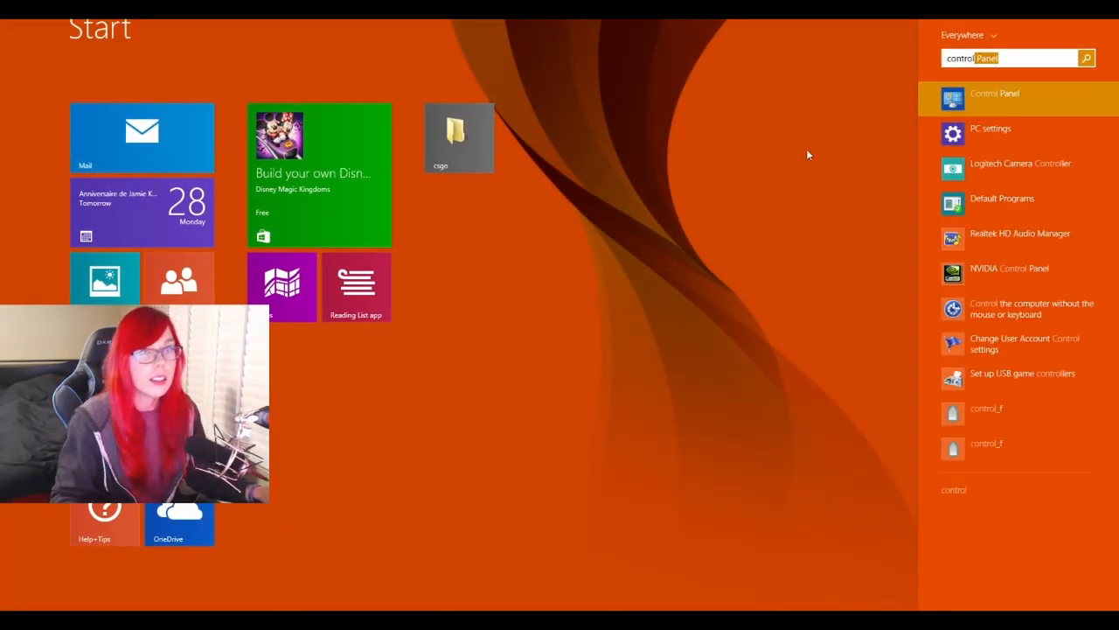
left_click(993, 95)
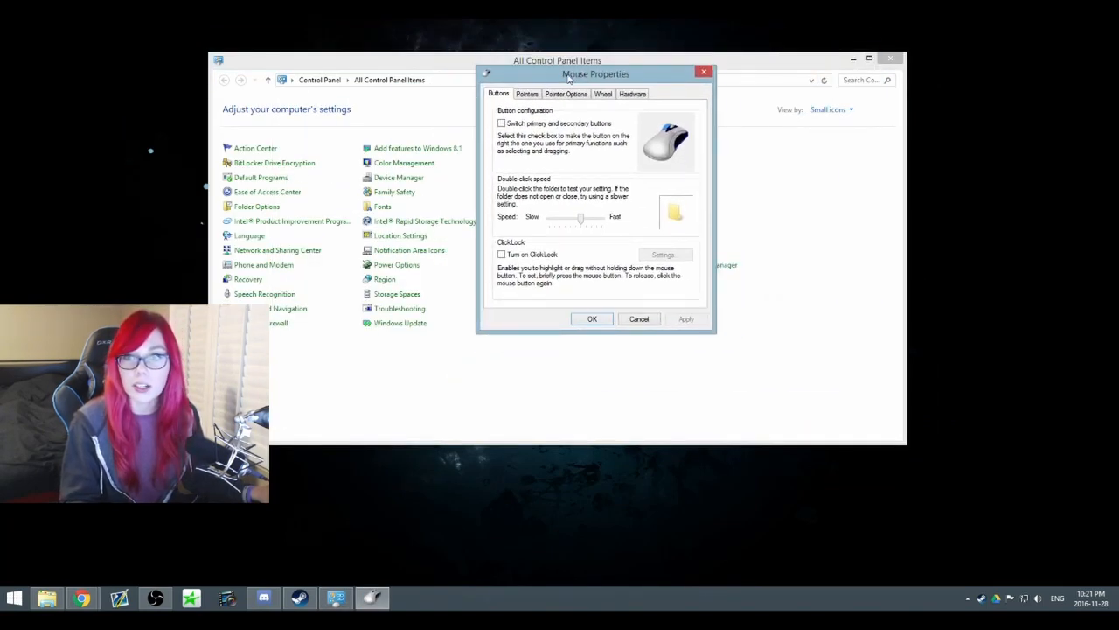
Uncheck 'Enhance pointer precision' under Pointer Options and confirm with OK.
left_click(566, 95)
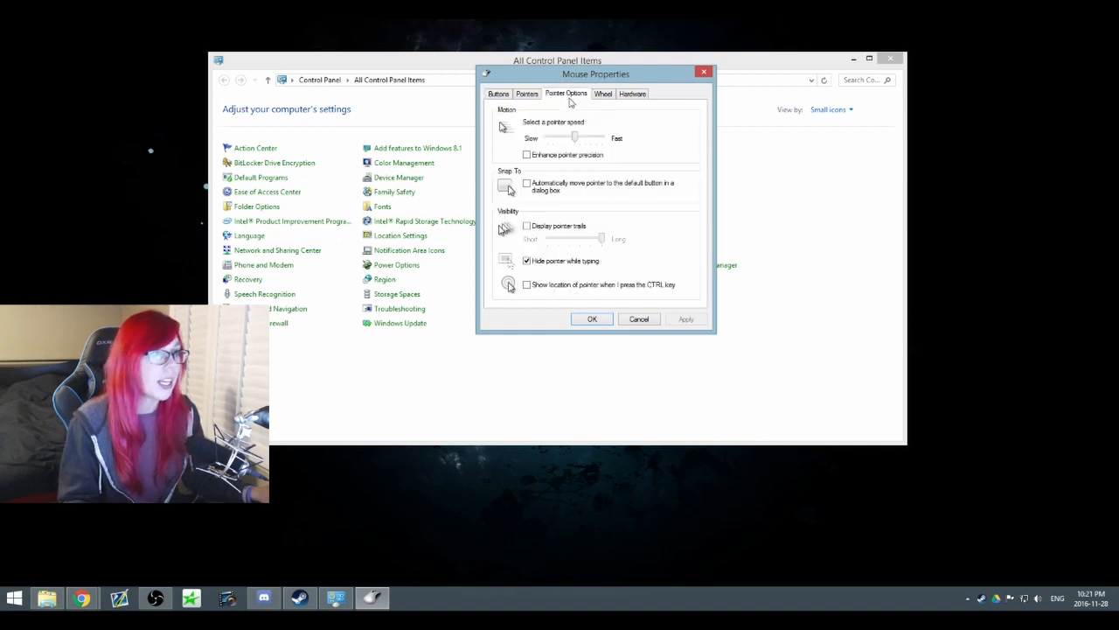
left_click(526, 154)
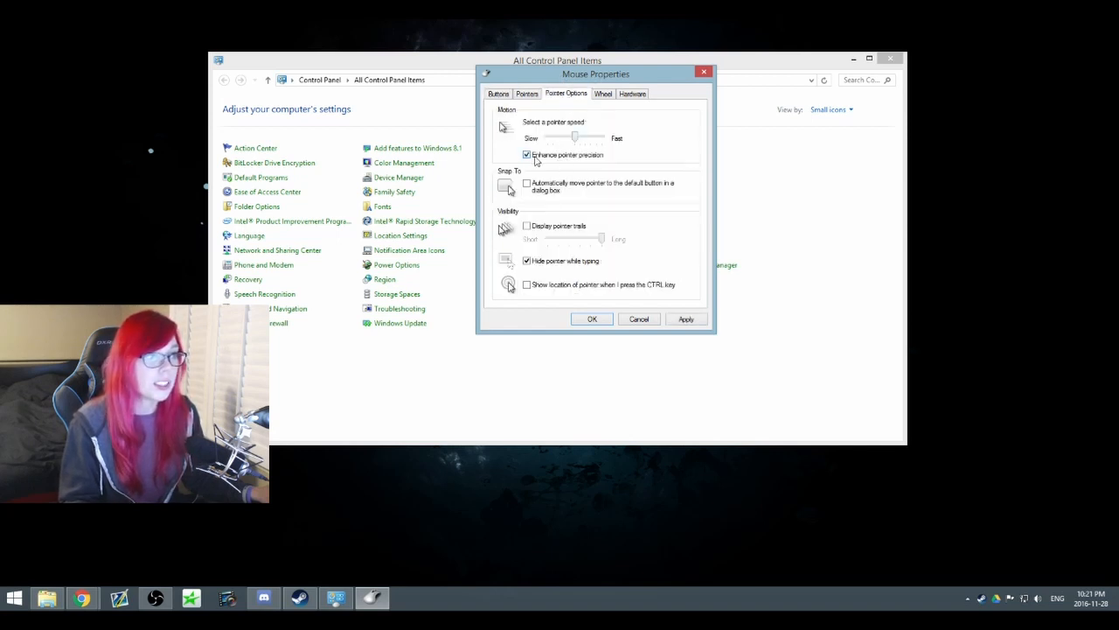
left_click(526, 154)
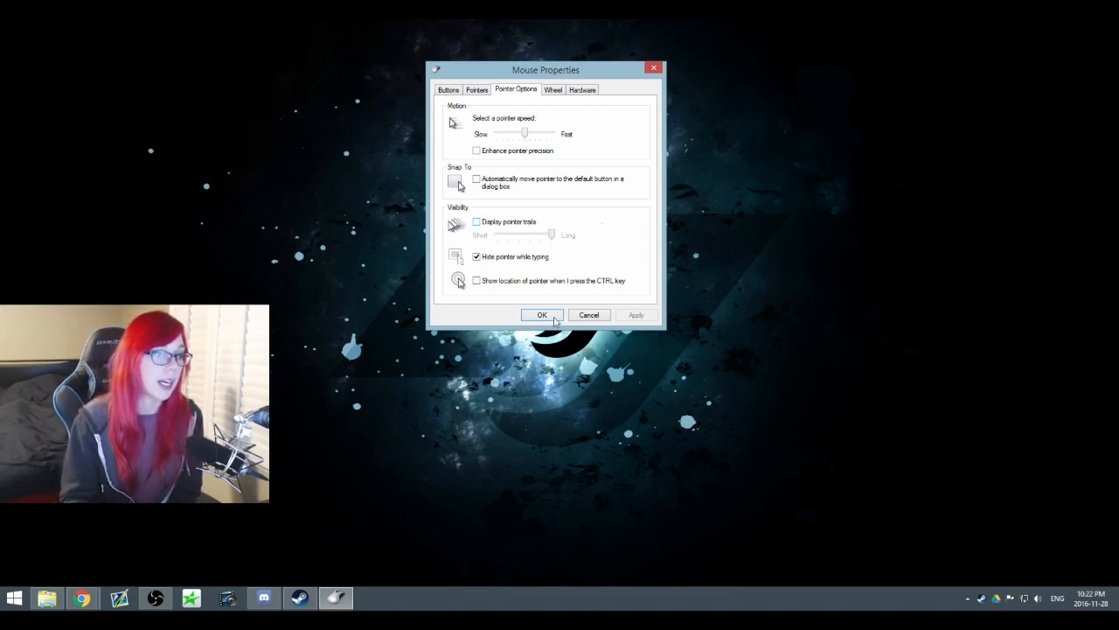
left_click(542, 315)
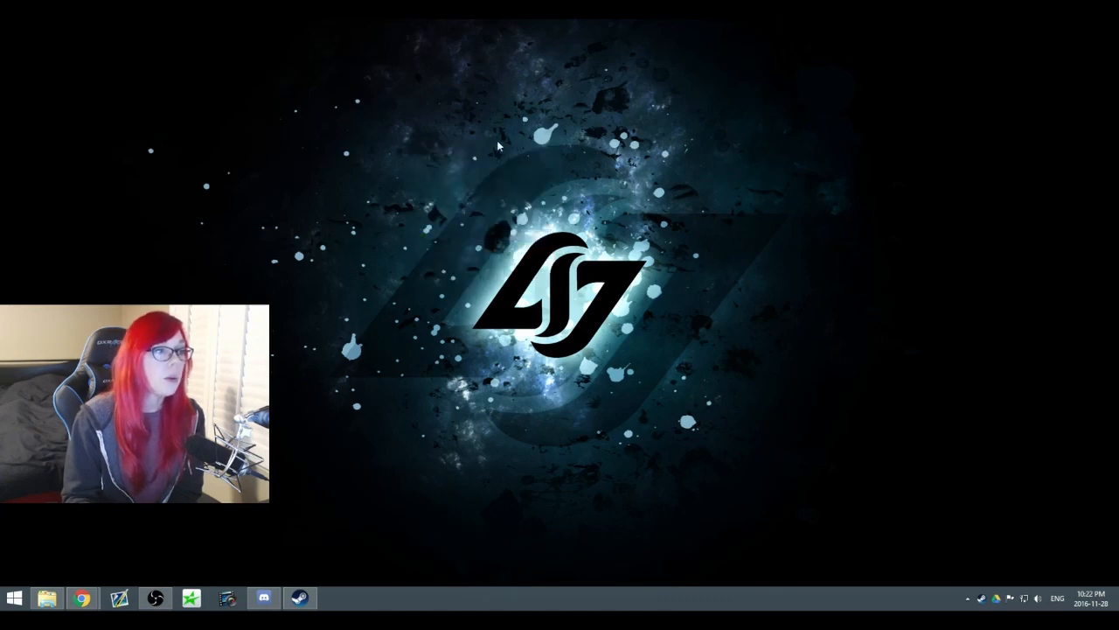
Launch NVIDIA Control Panel and go to Manage 3D Settings, scrolling the Global Settings list.
left_click(336, 598)
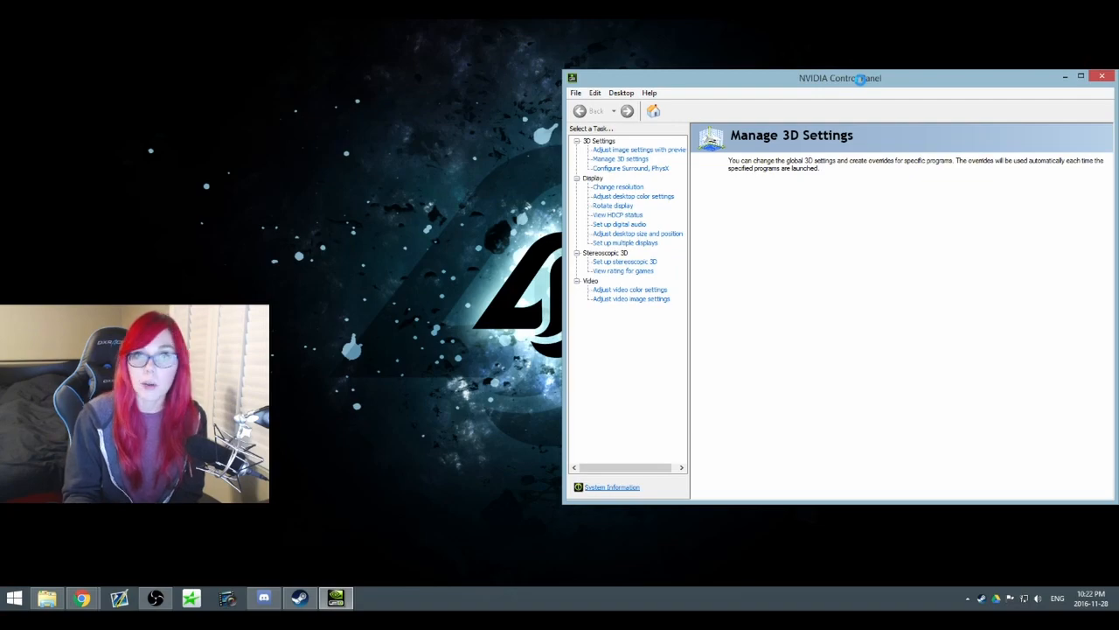
left_click(623, 157)
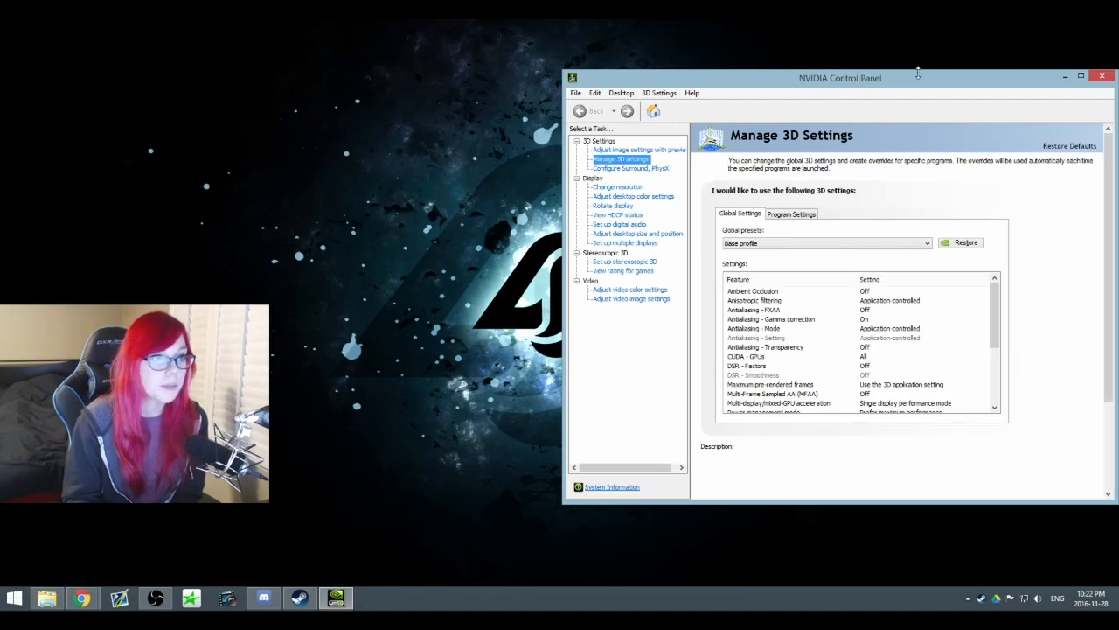
left_click_drag(840, 77, 574, 45)
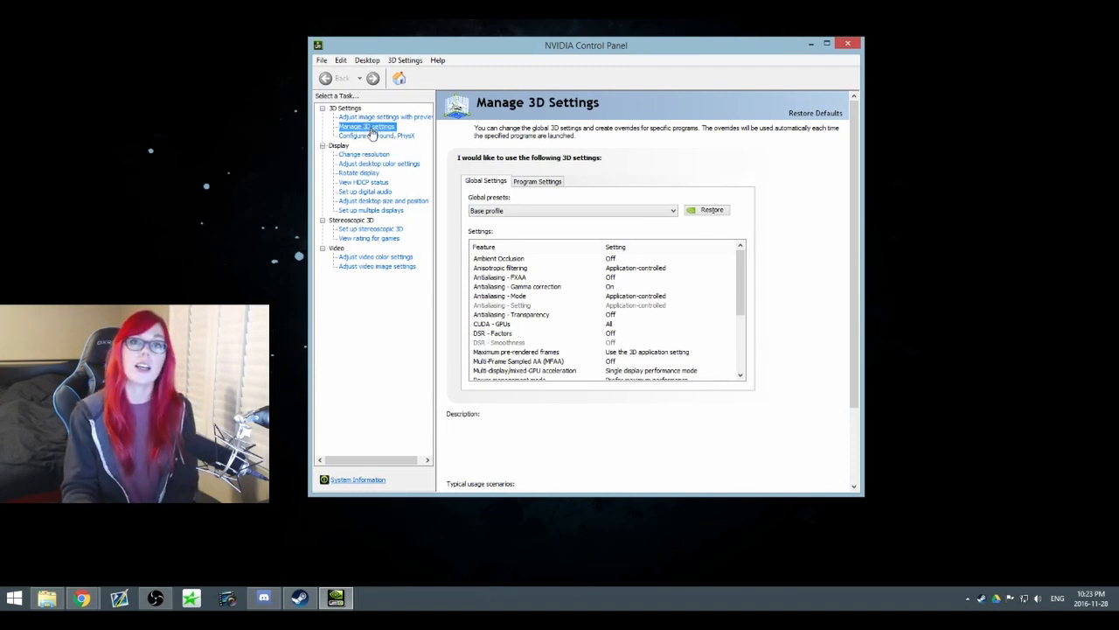
scroll("down", 3)
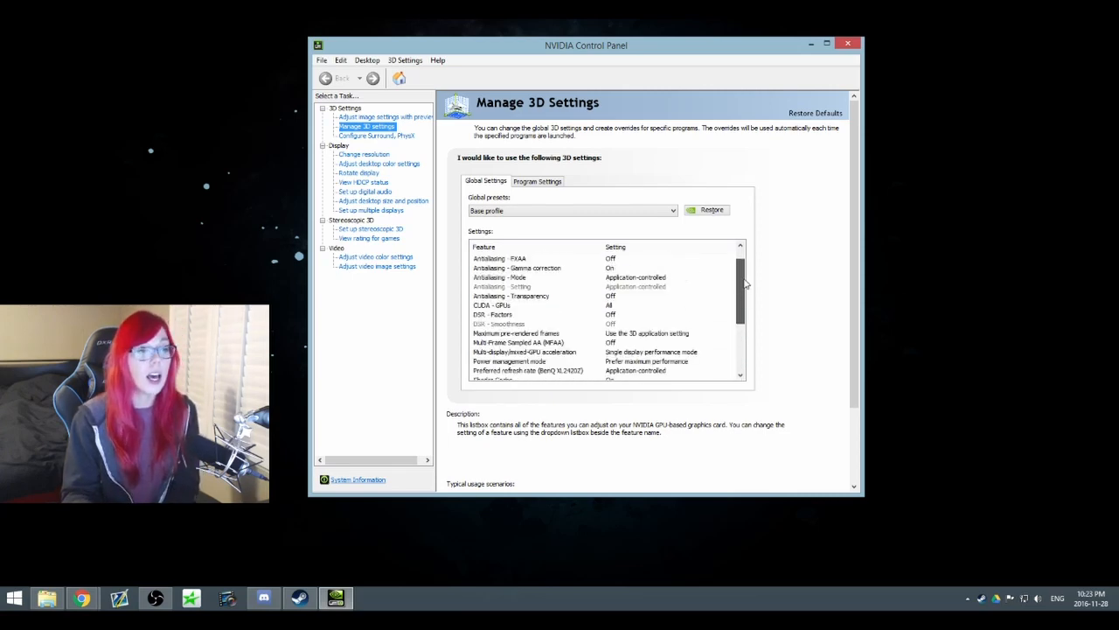
scroll("down", 3)
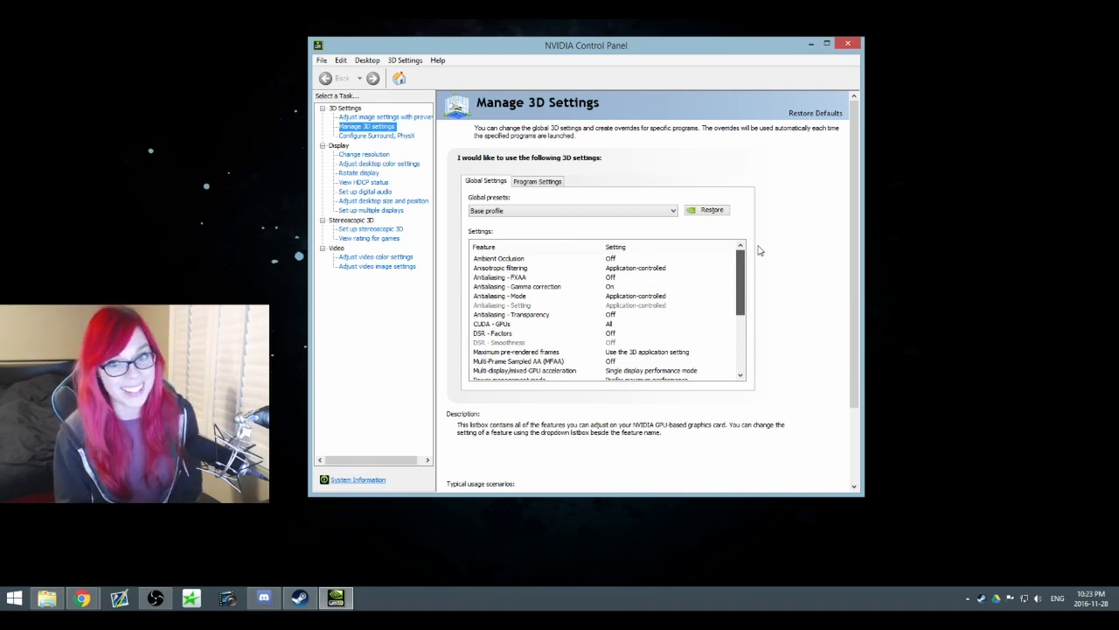
scroll("down", 3)
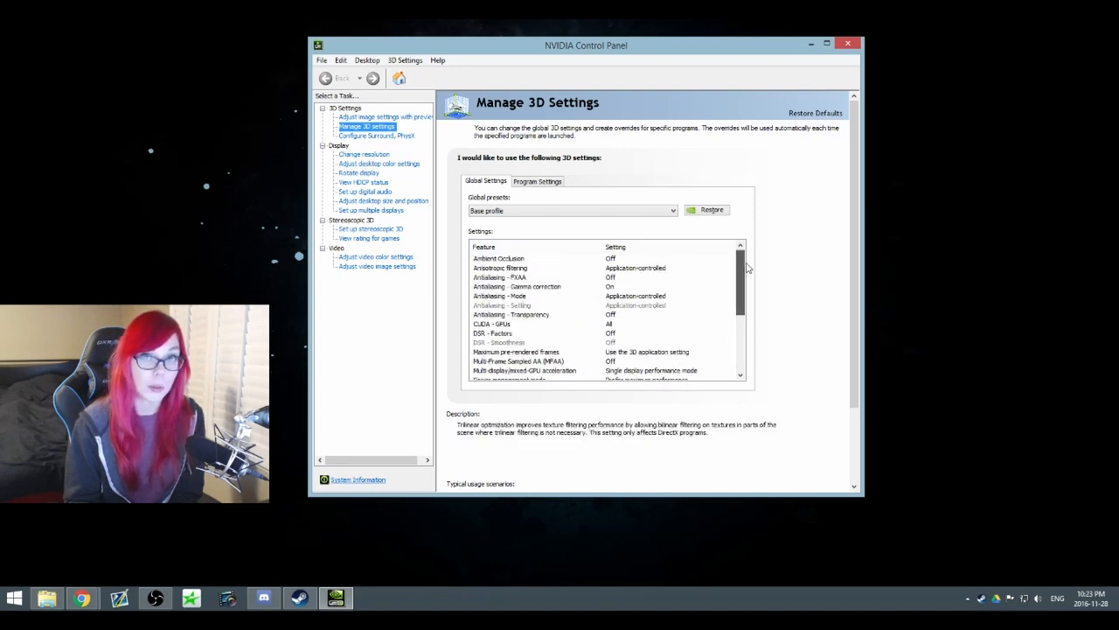
Review Vertical sync, Triple buffering and VR pre-rendered frames, and set texture filtering quality to High performance.
scroll("down", 3)
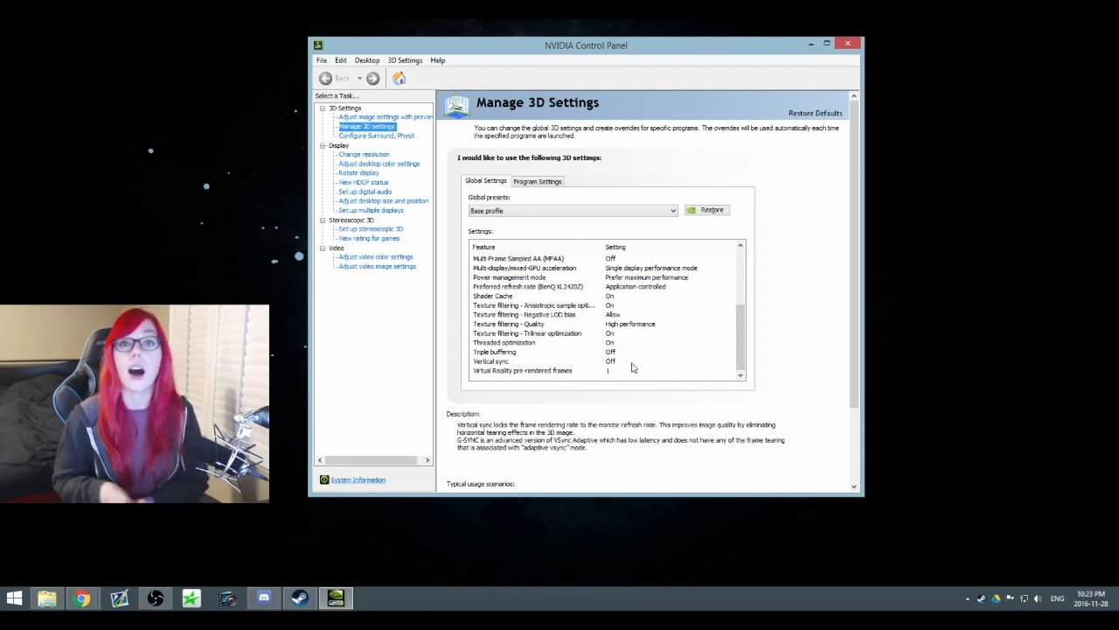
left_click(525, 361)
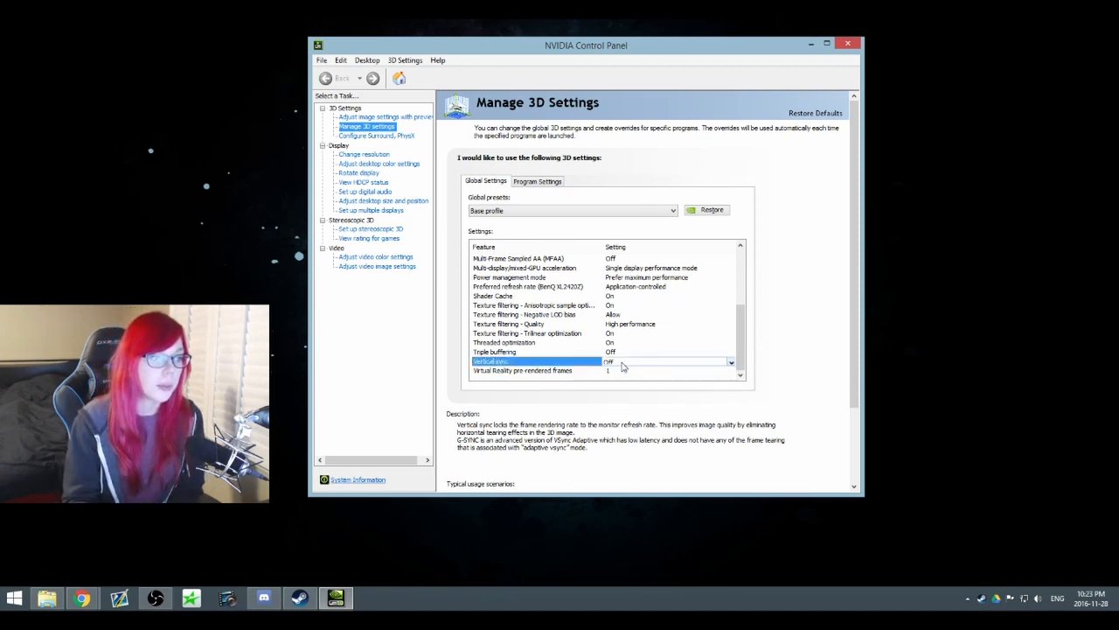
left_click(493, 351)
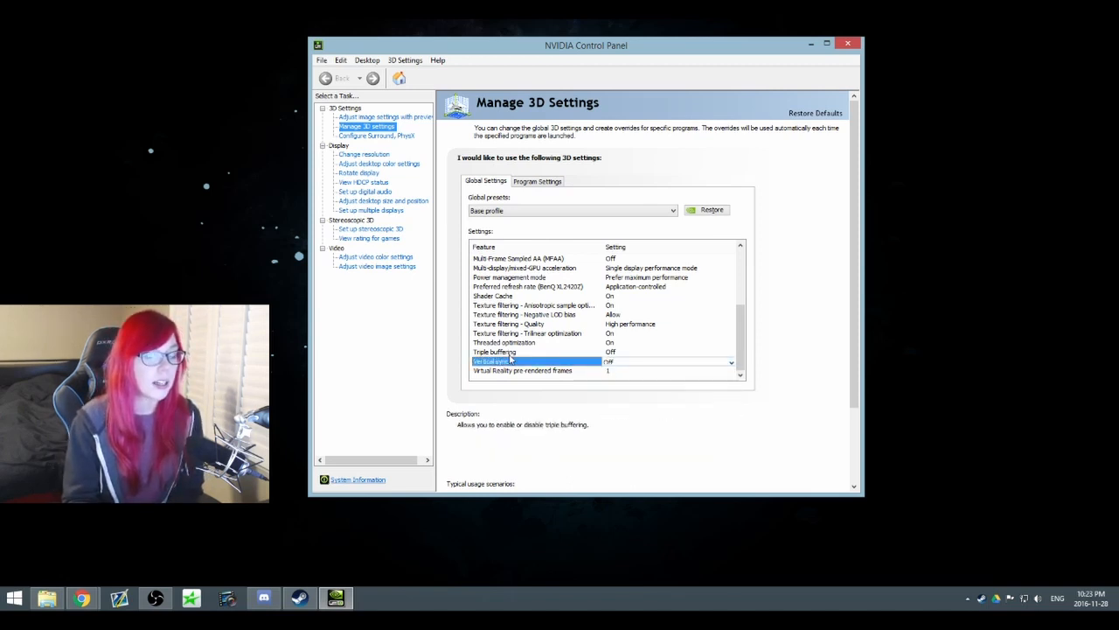
left_click(521, 371)
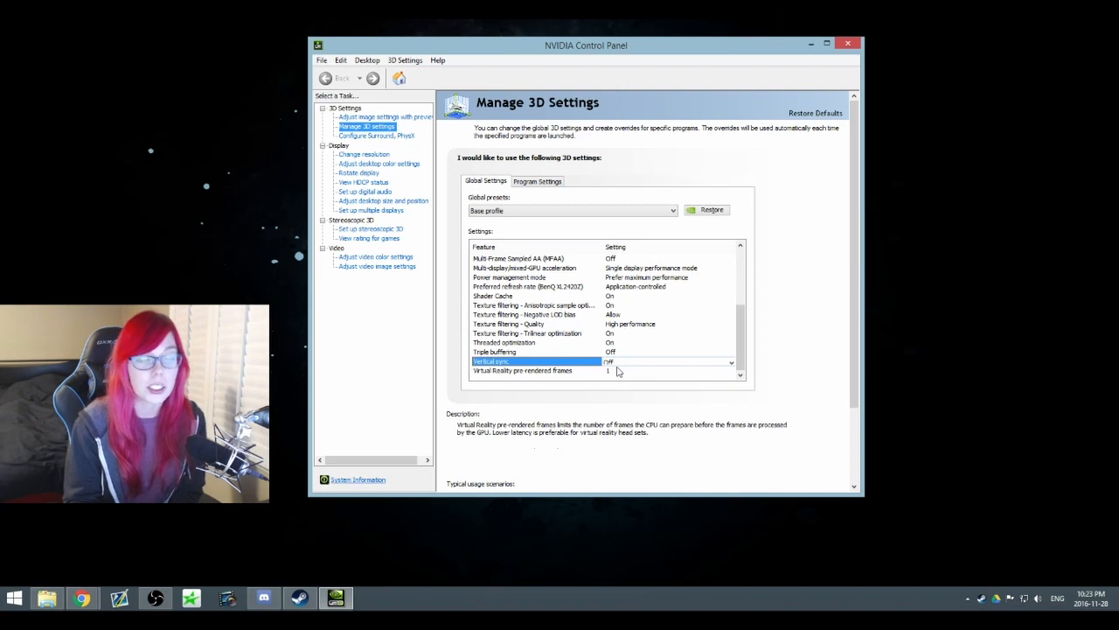
mouse_move(617, 367)
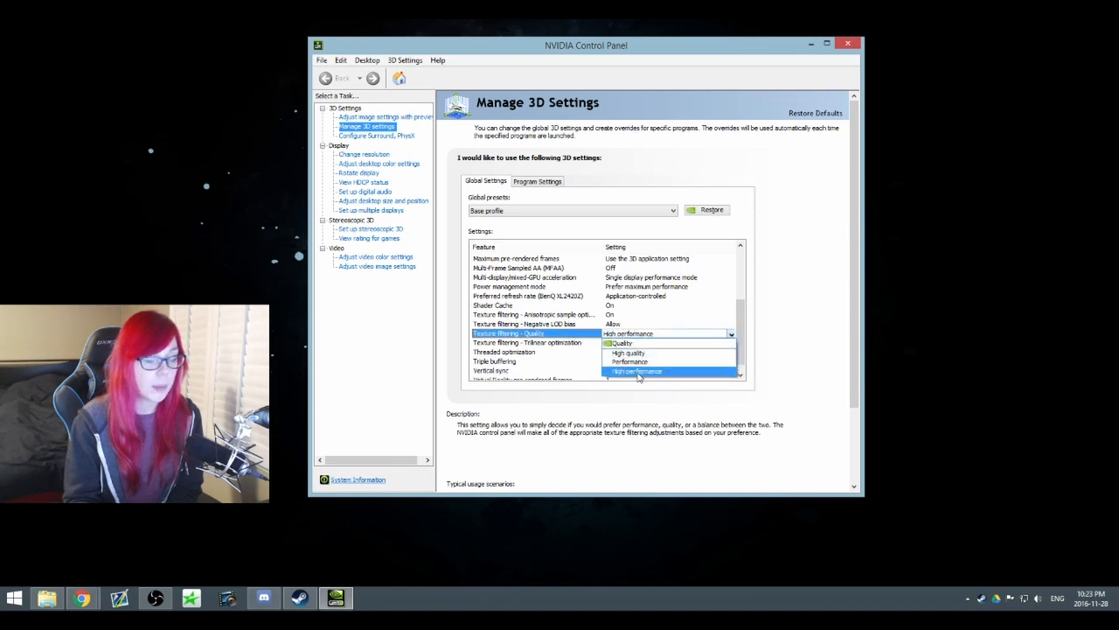
left_click(637, 371)
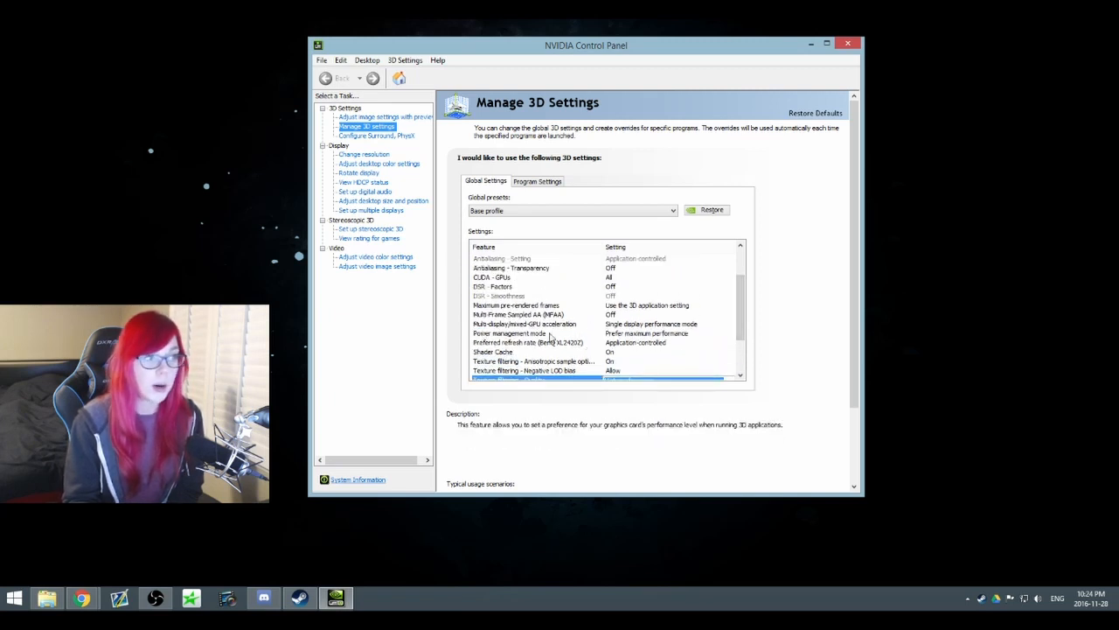
Adjust power management mode, check multi-display GPU acceleration and set the Preferred refresh rate.
left_click(525, 332)
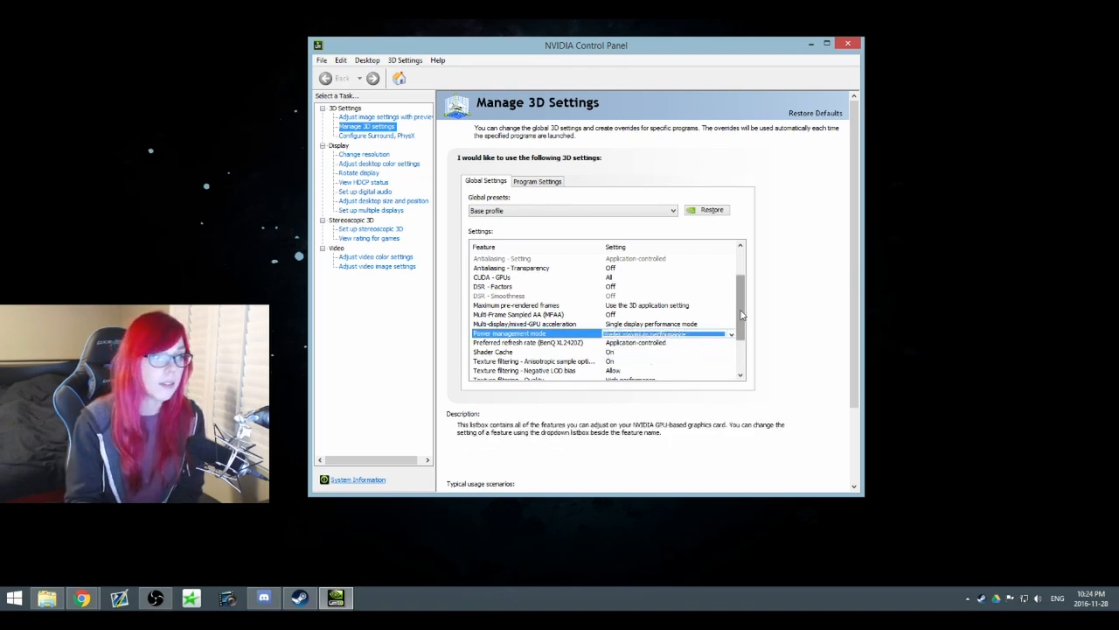
left_click(731, 315)
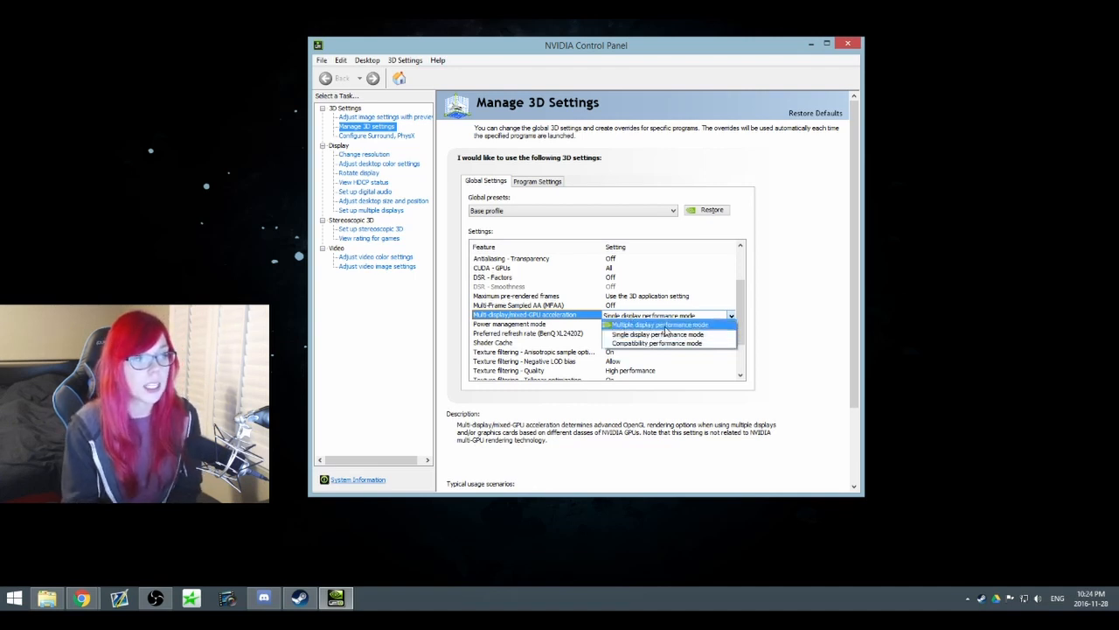
left_click(658, 334)
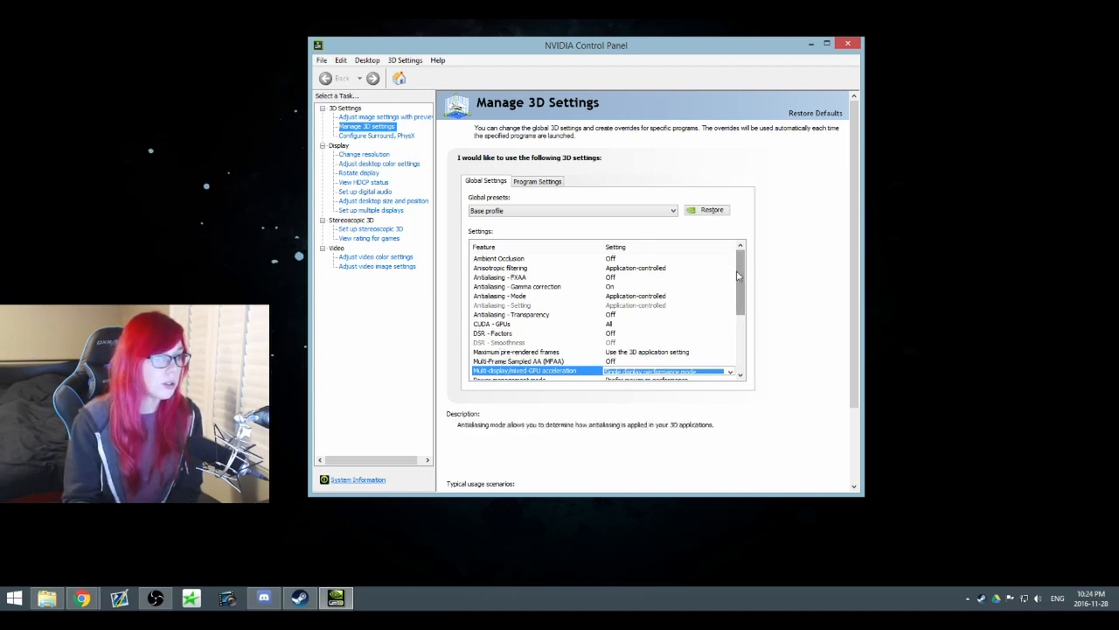
scroll("down", 3)
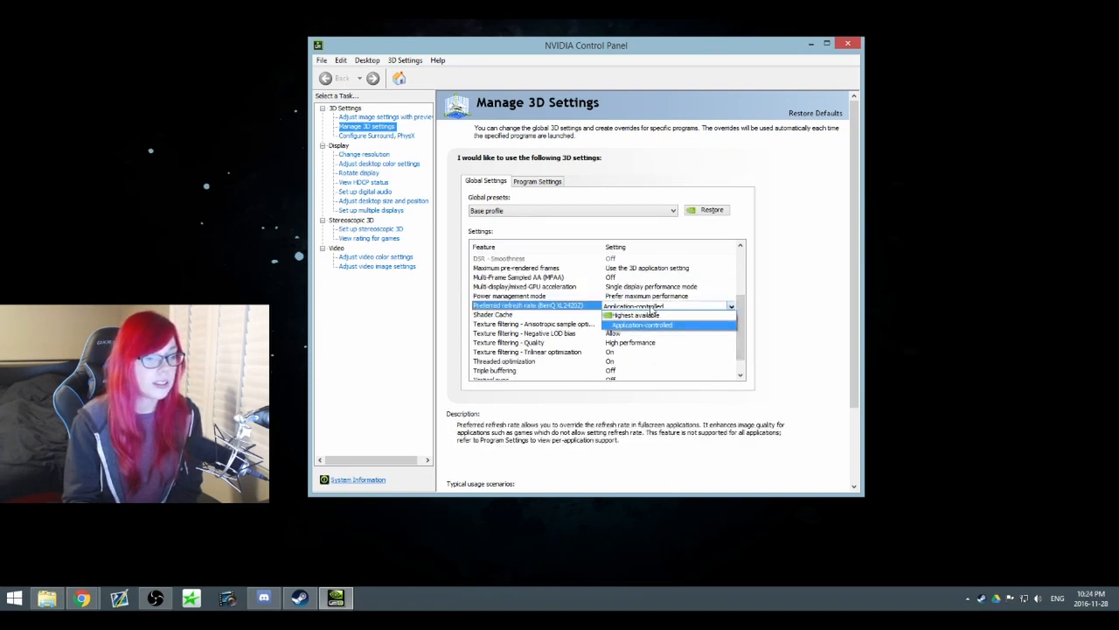
left_click(383, 200)
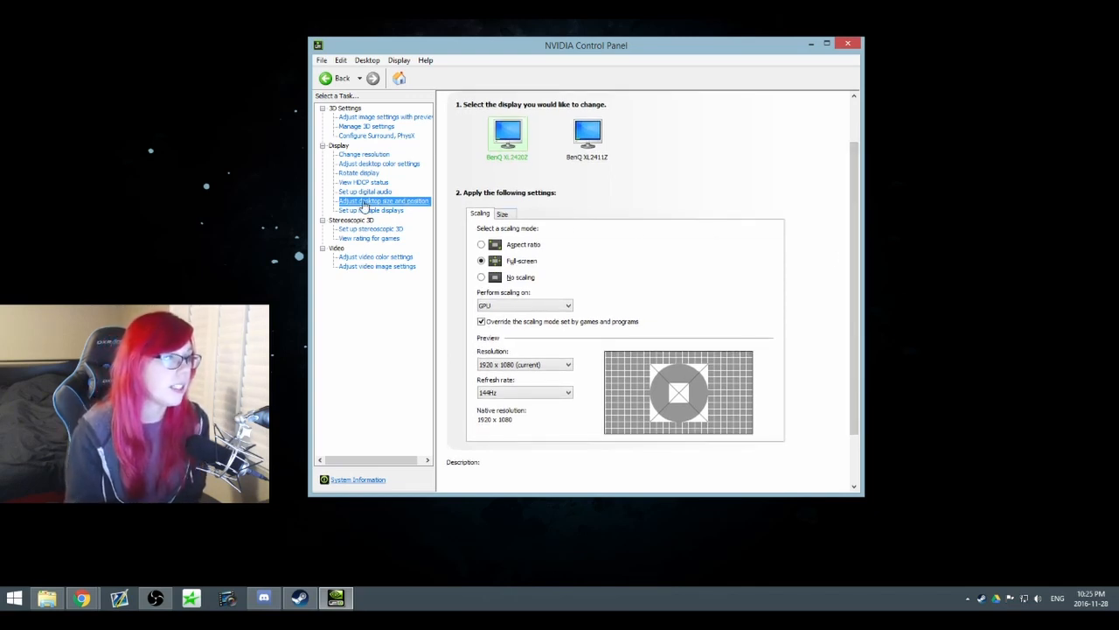
mouse_move(787, 224)
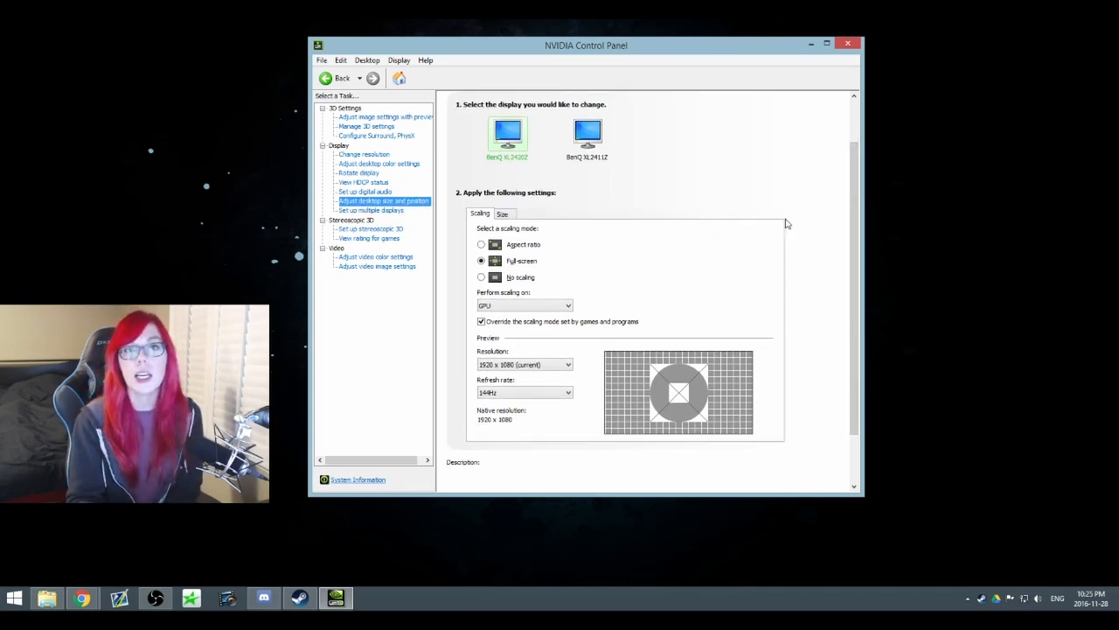
mouse_move(795, 206)
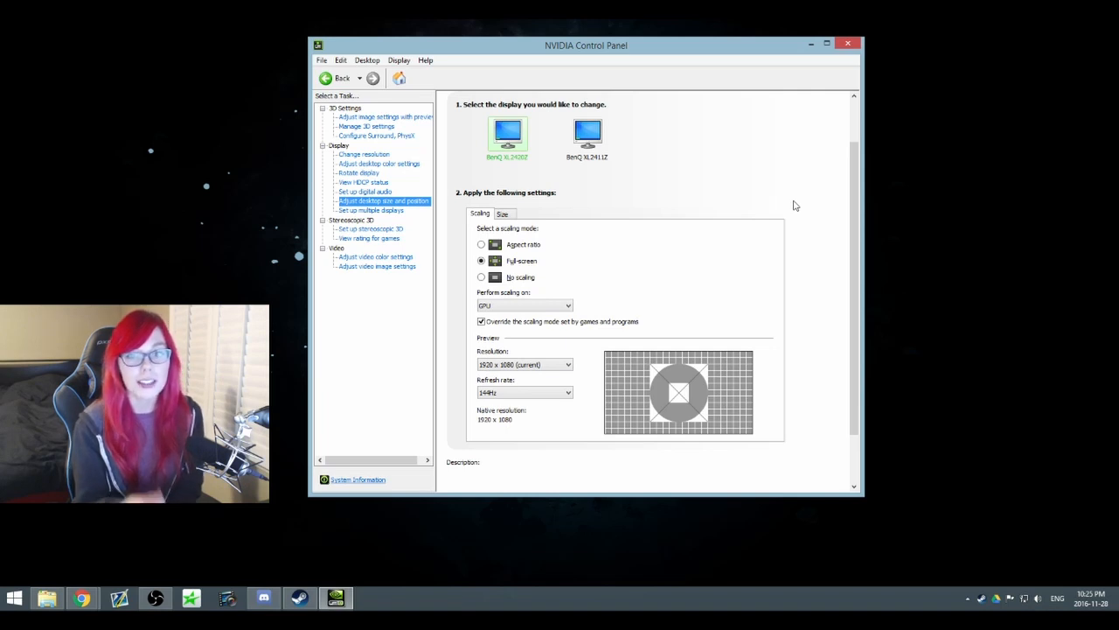
mouse_move(801, 206)
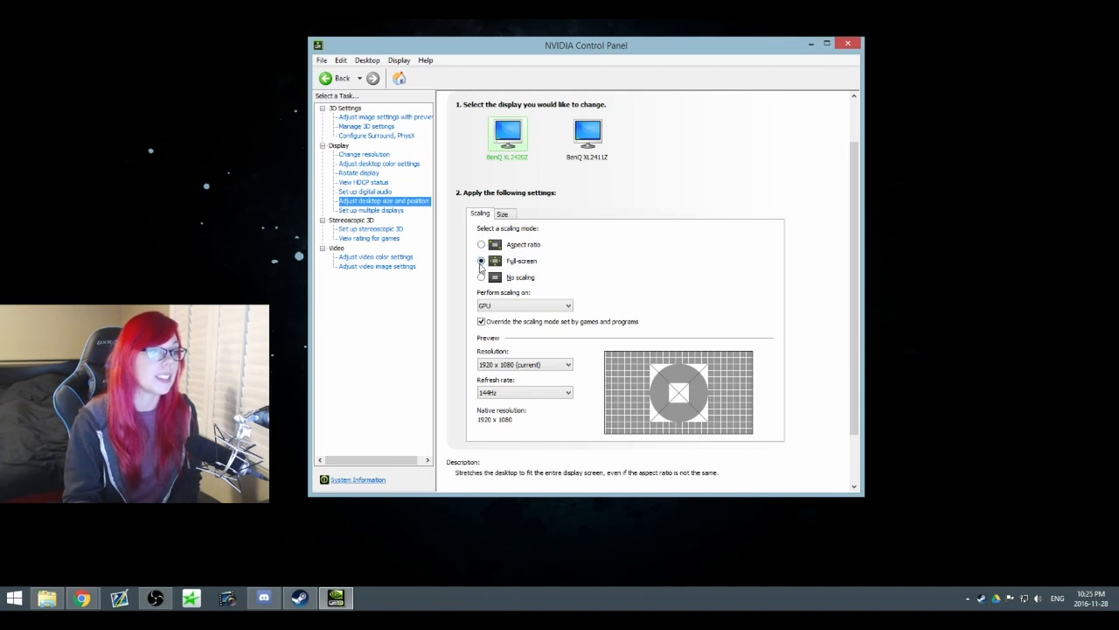
Set Full-screen scaling performed on the GPU at 1920x1080 with the 144Hz refresh rate.
left_click(481, 245)
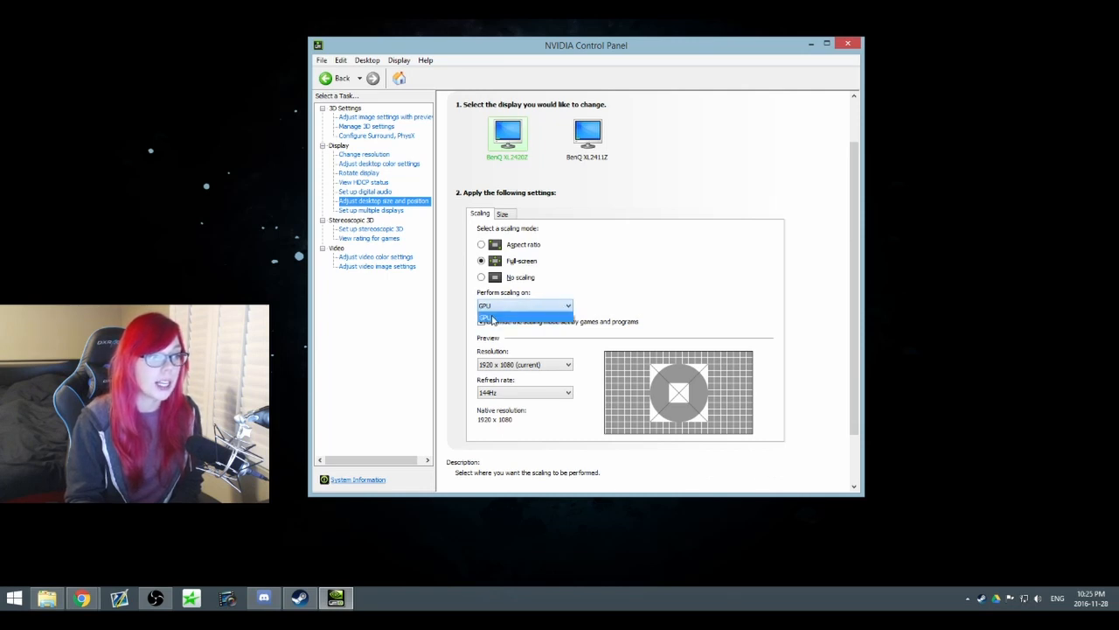
left_click(523, 305)
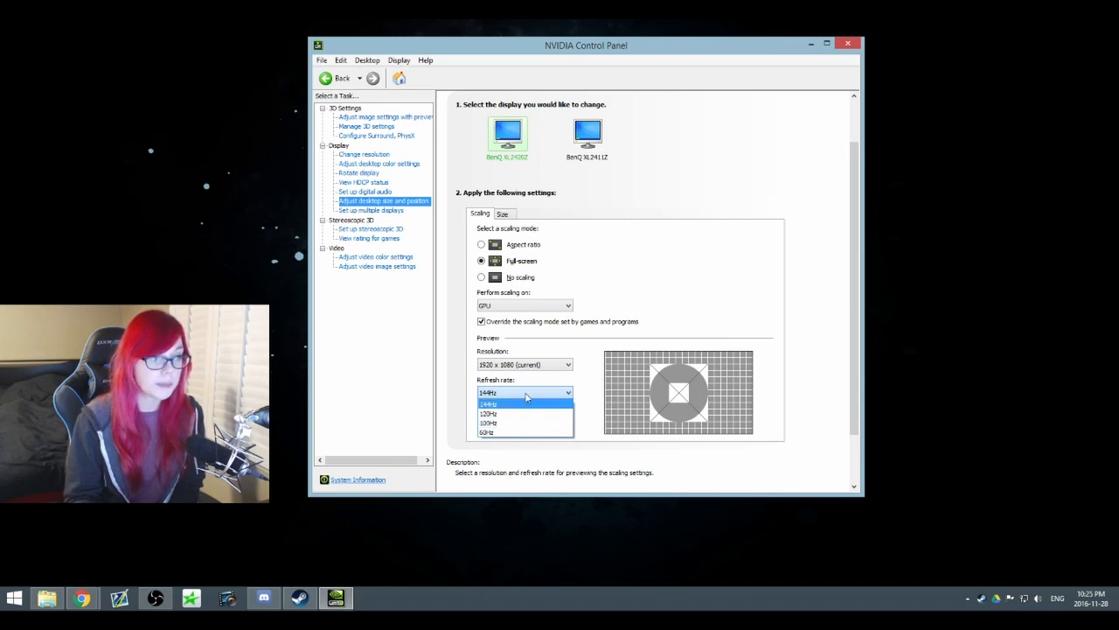
left_click(488, 402)
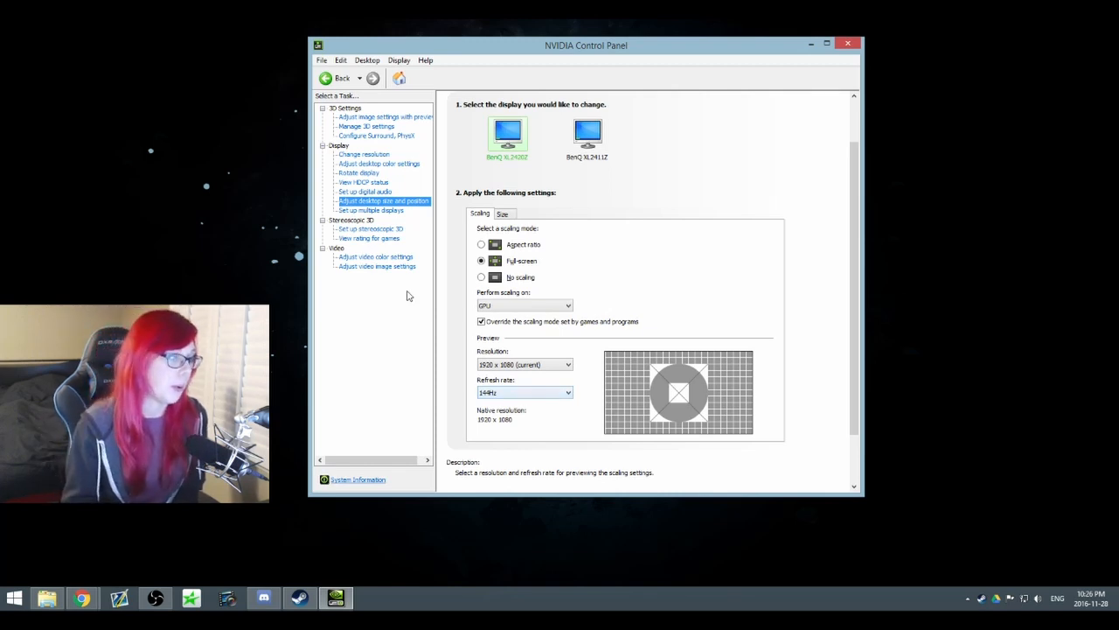
mouse_move(551, 399)
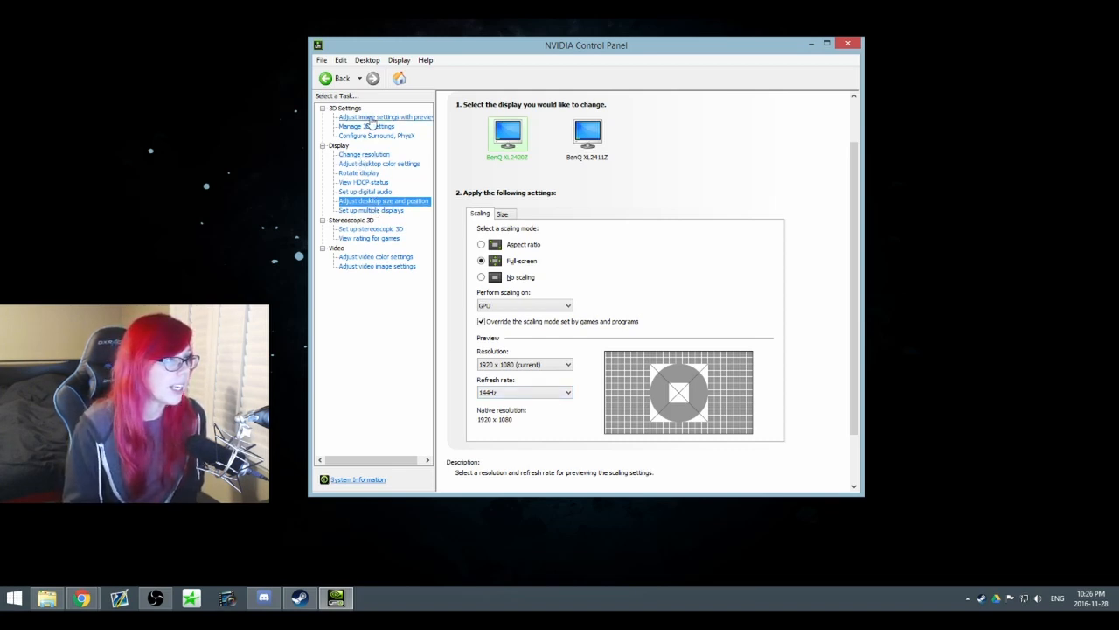
On Adjust desktop color settings, drag Digital vibrance around and settle it at about 90%.
left_click(378, 165)
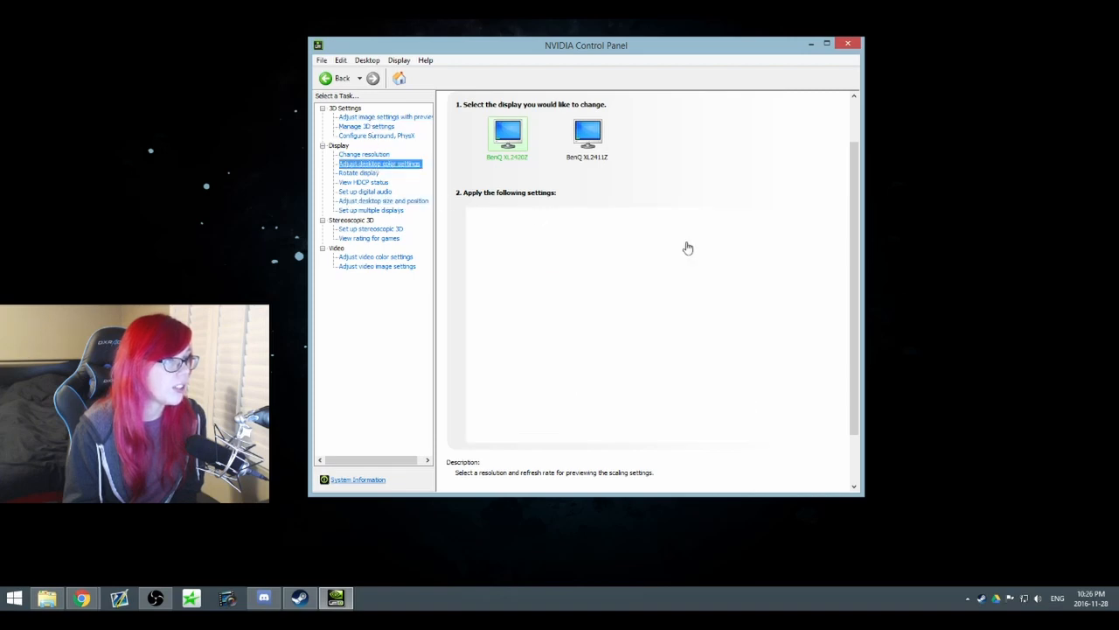
left_click(378, 165)
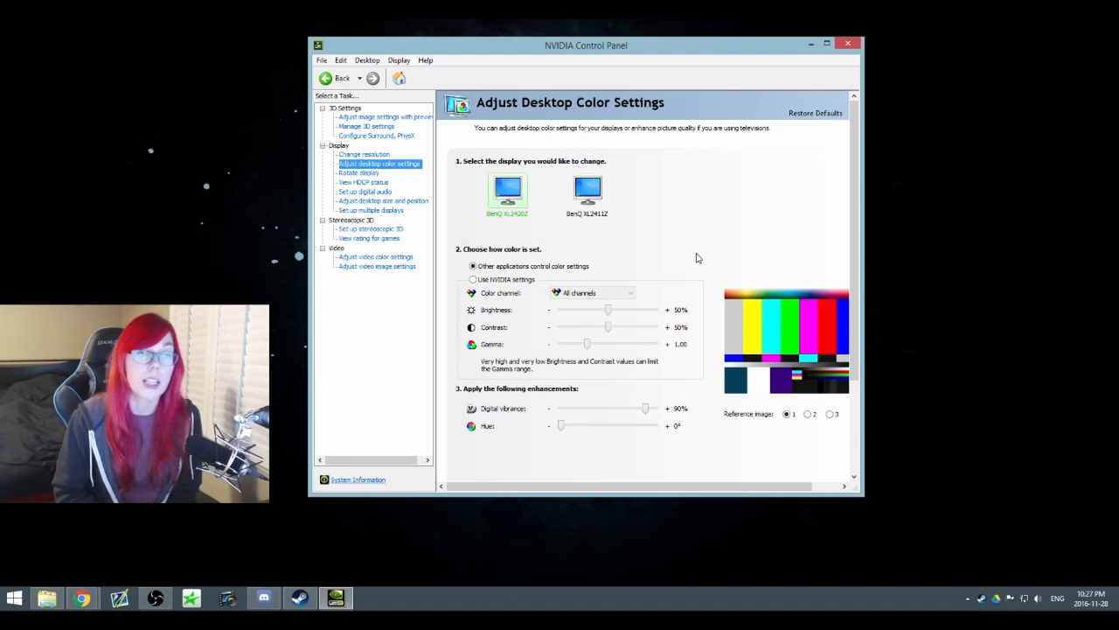
mouse_move(592, 315)
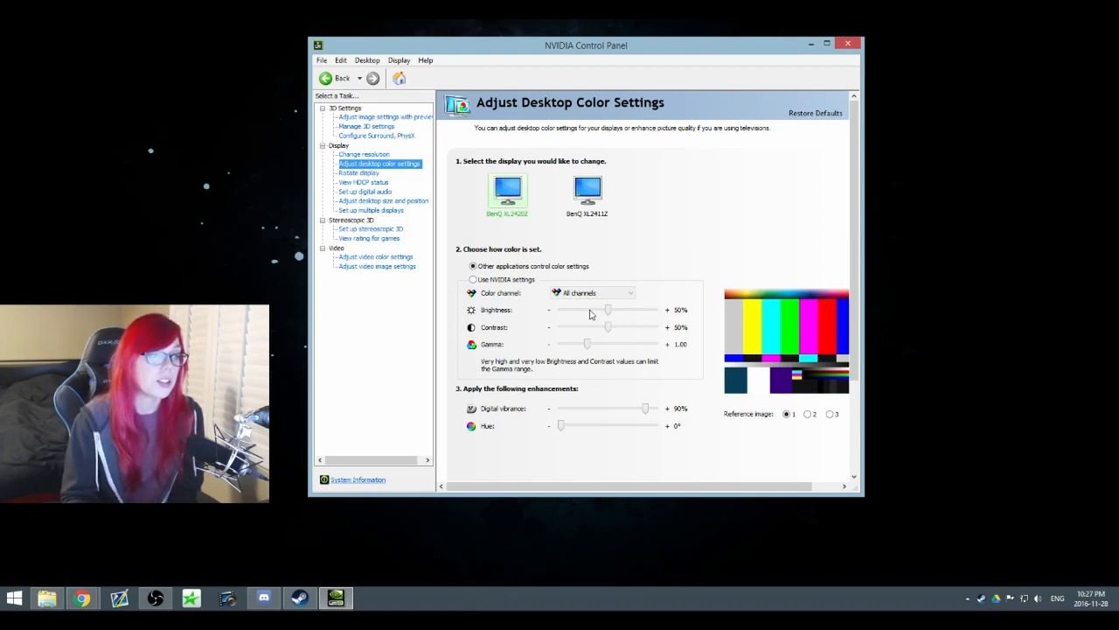
mouse_move(608, 416)
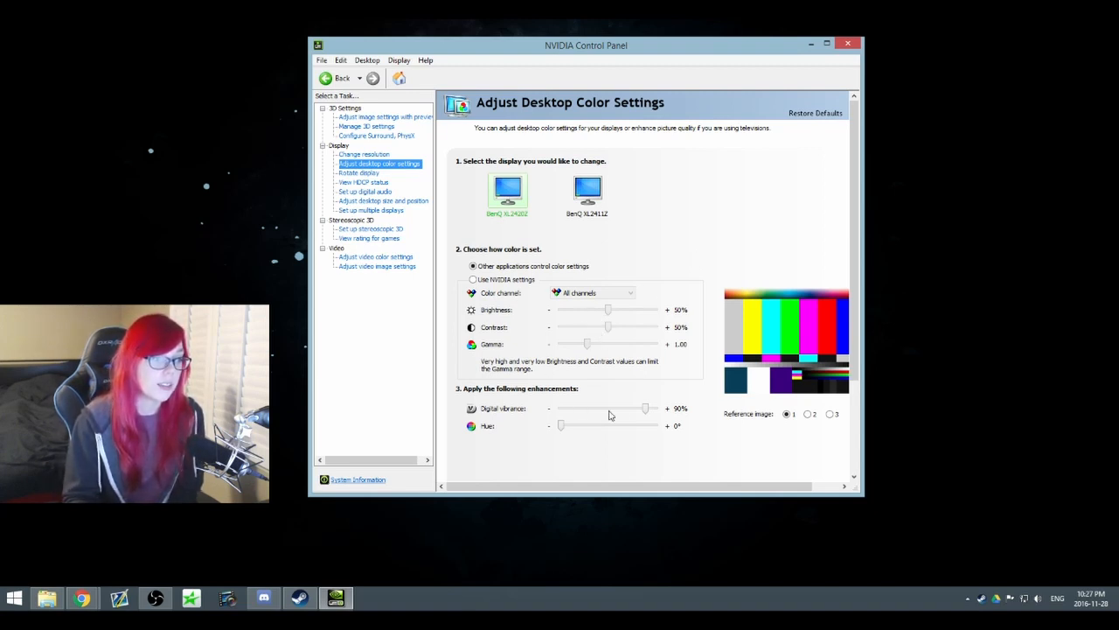
left_click_drag(645, 409, 623, 410)
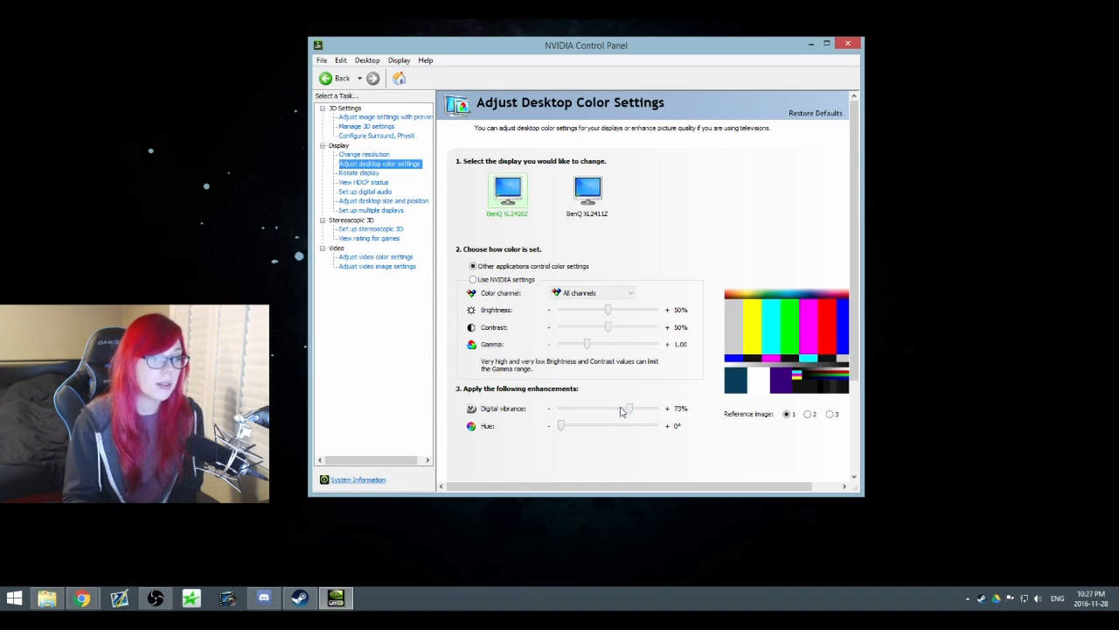
left_click_drag(627, 409, 647, 409)
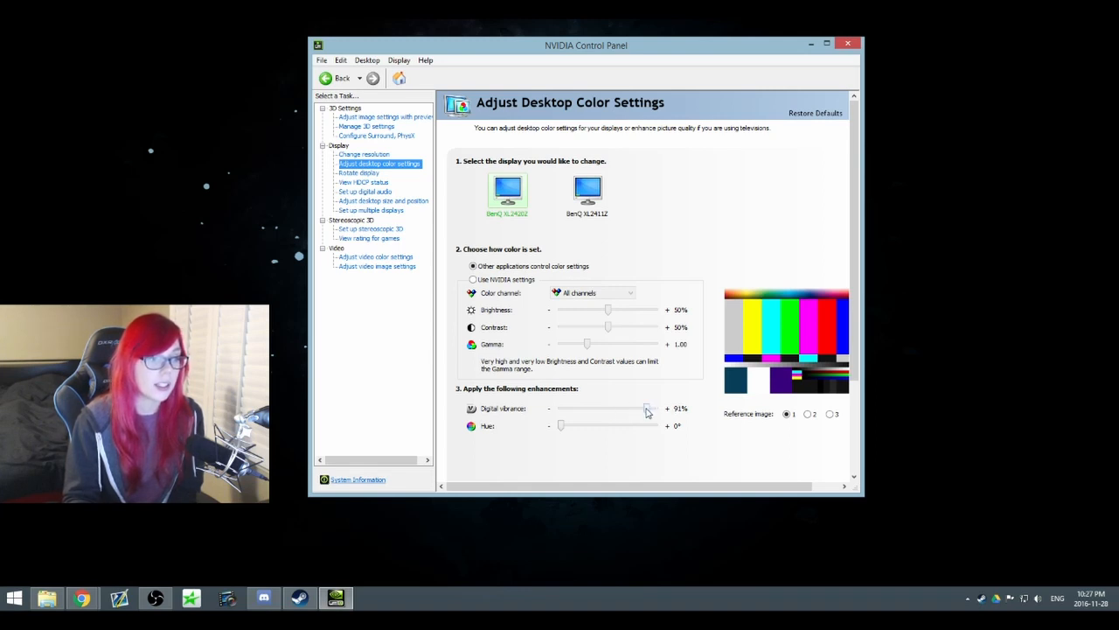
left_click_drag(645, 409, 654, 409)
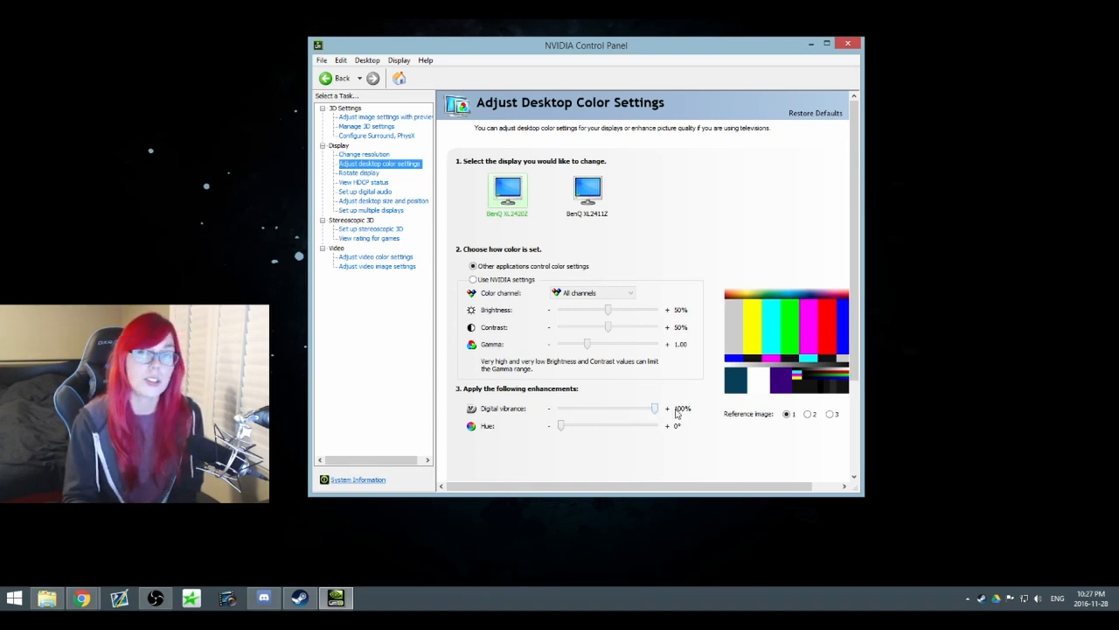
left_click_drag(654, 410, 613, 410)
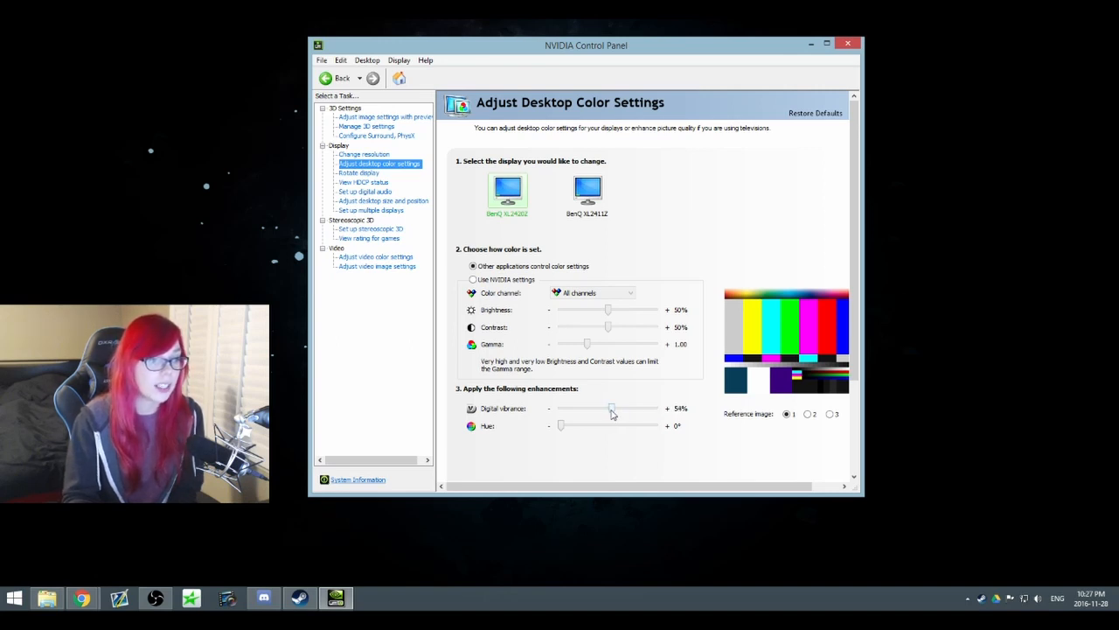
left_click_drag(612, 409, 647, 409)
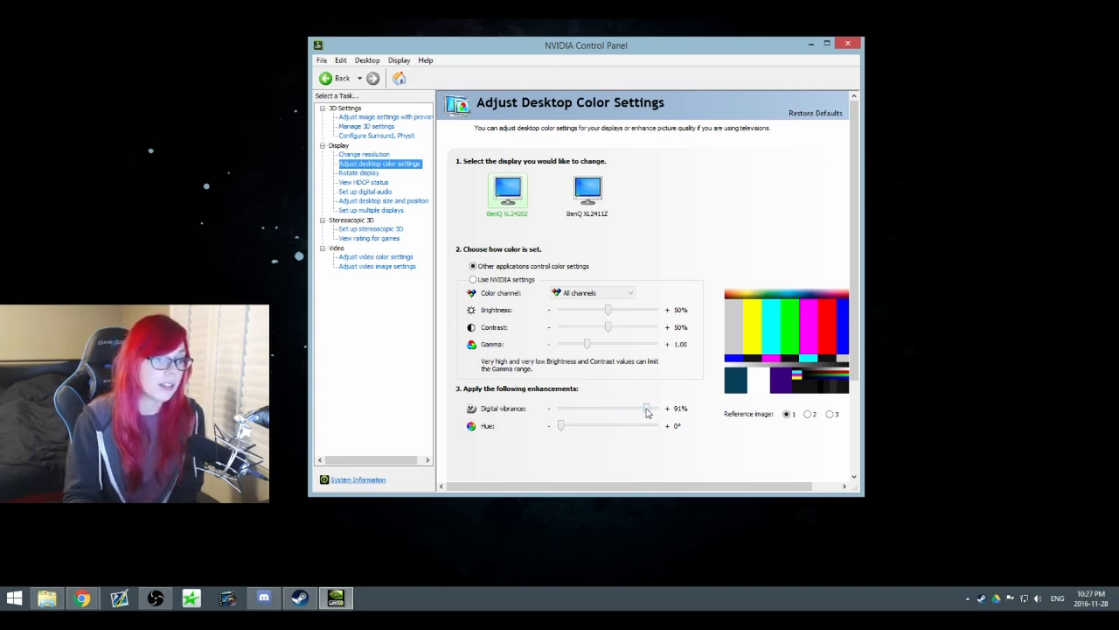
left_click_drag(647, 409, 645, 409)
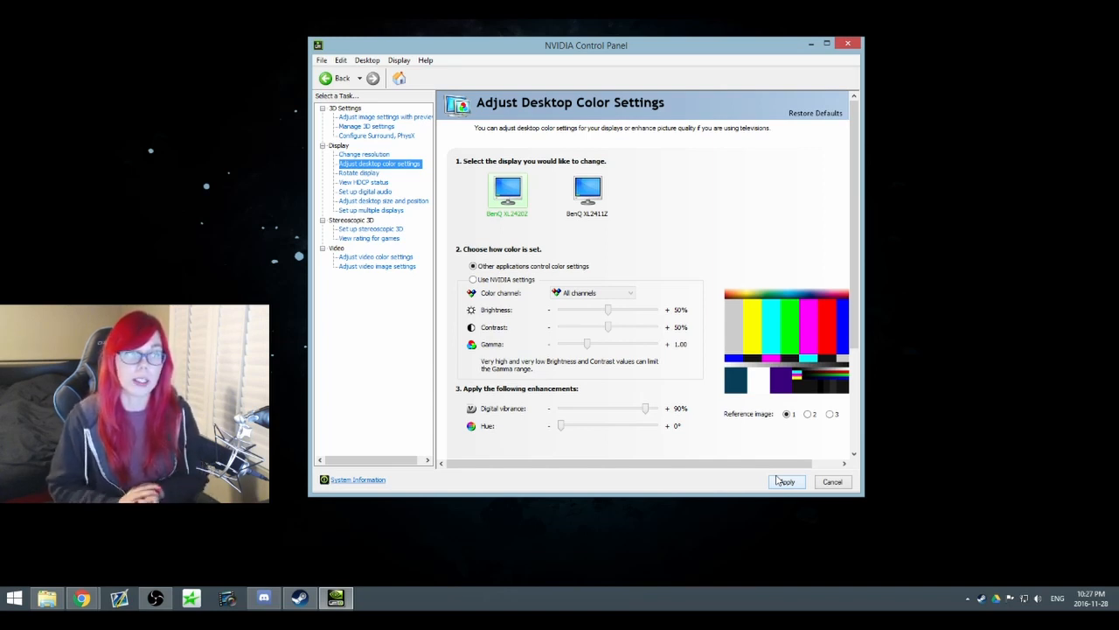
mouse_move(742, 478)
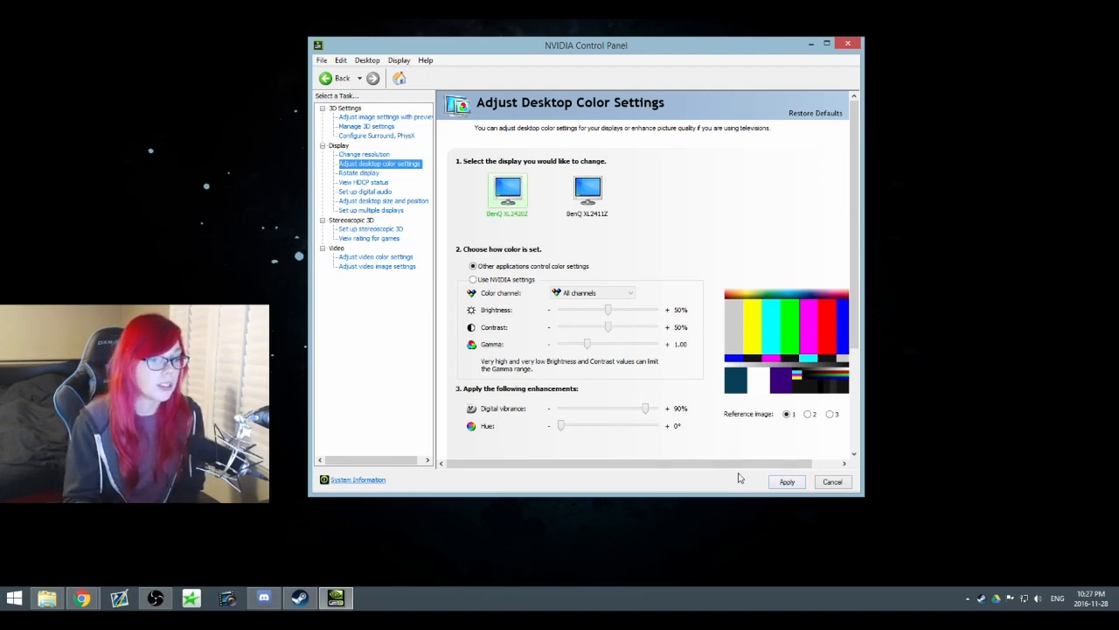